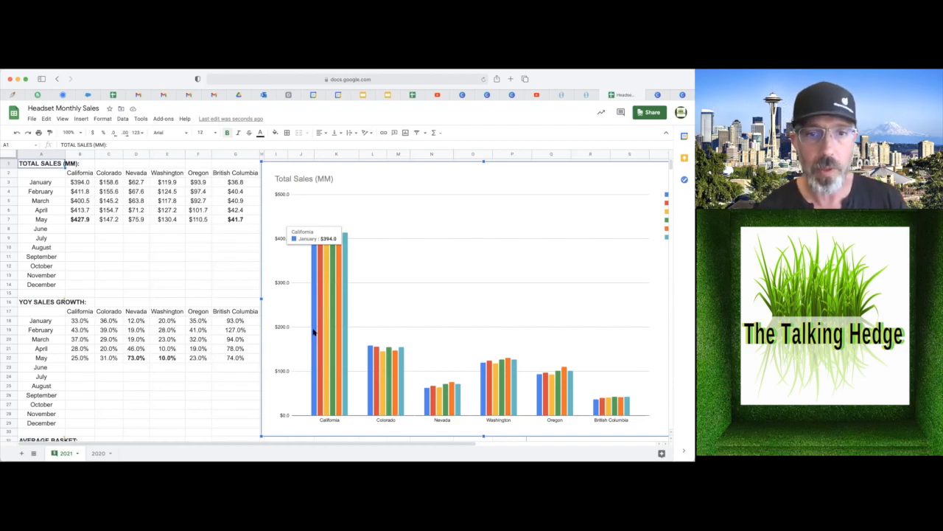
pyautogui.moveTo(454, 263)
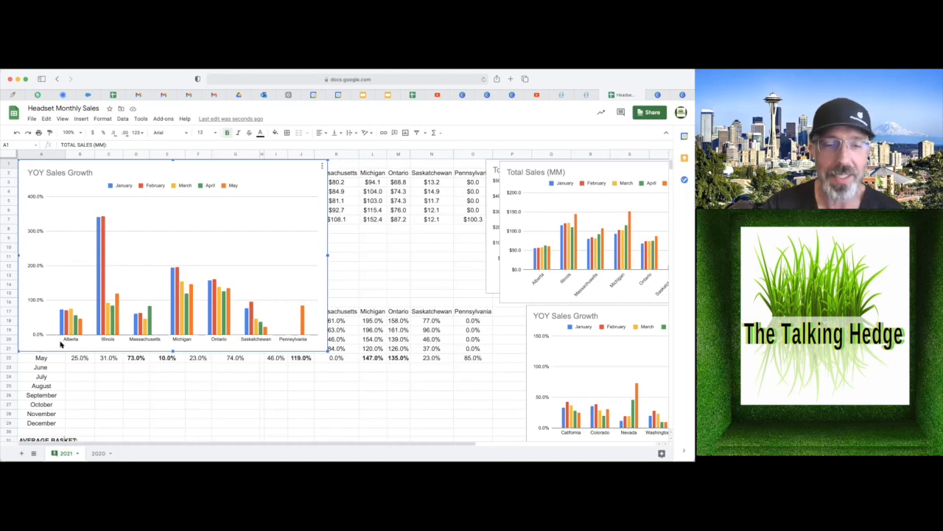
# Scroll down from the enlarged YOY Sales Growth chart toward the Average Basket charts.
pyautogui.scroll(-3)
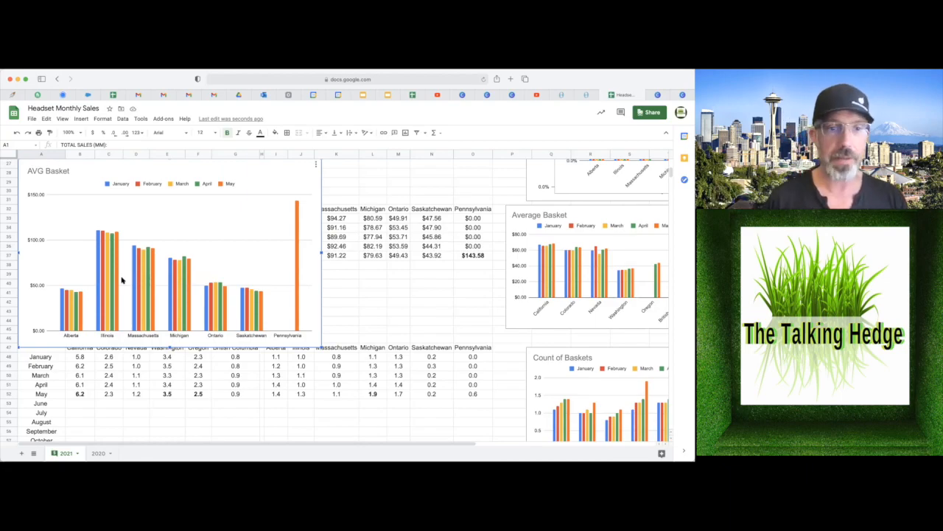
# Scroll down from the AVG Basket chart toward the Count of Baskets section.
pyautogui.scroll(-3)
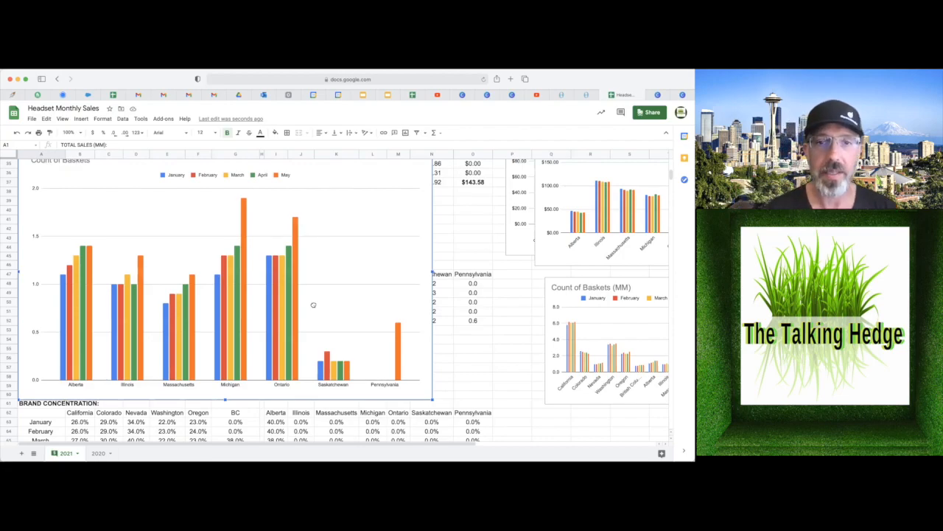
# Scroll down from the Count of Baskets chart toward the Brand Concentration charts.
pyautogui.scroll(-3)
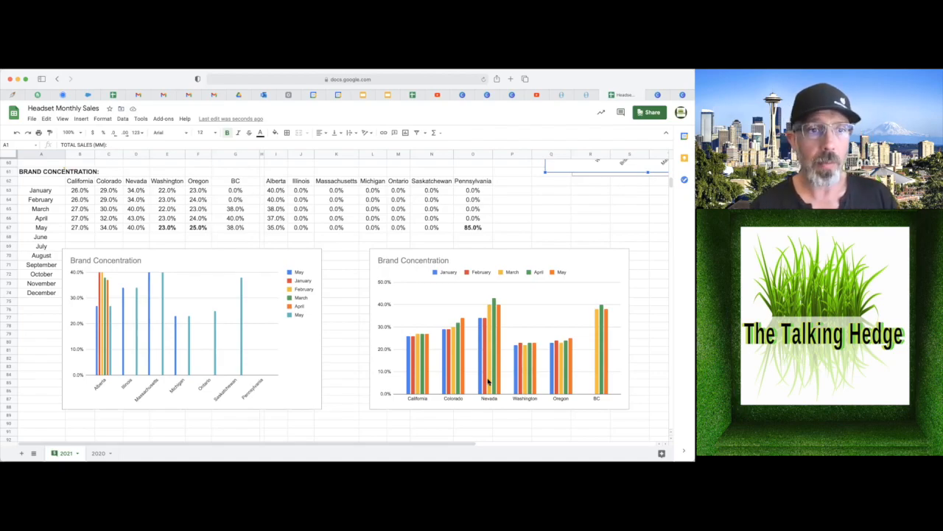
# Scroll through the Brand Concentration table and charts, then back toward the basket counts.
pyautogui.scroll(-3)
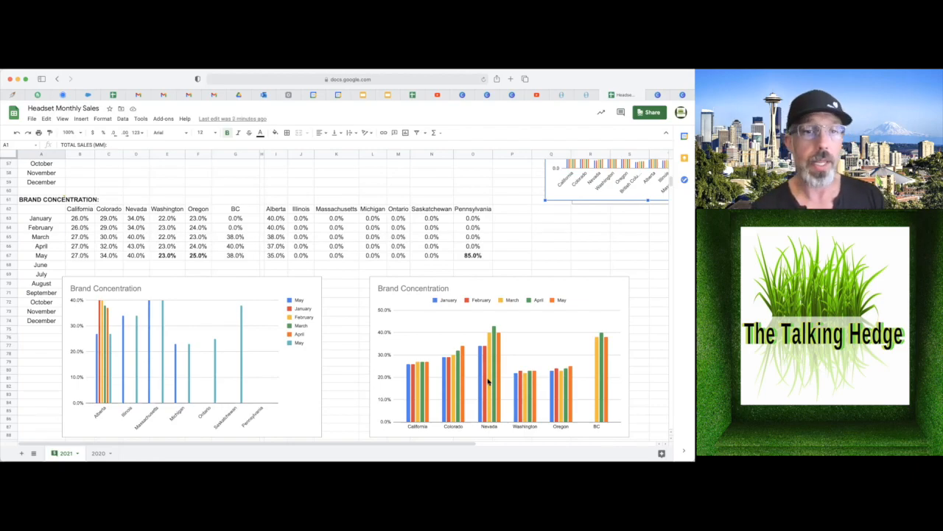
pyautogui.scroll(3)
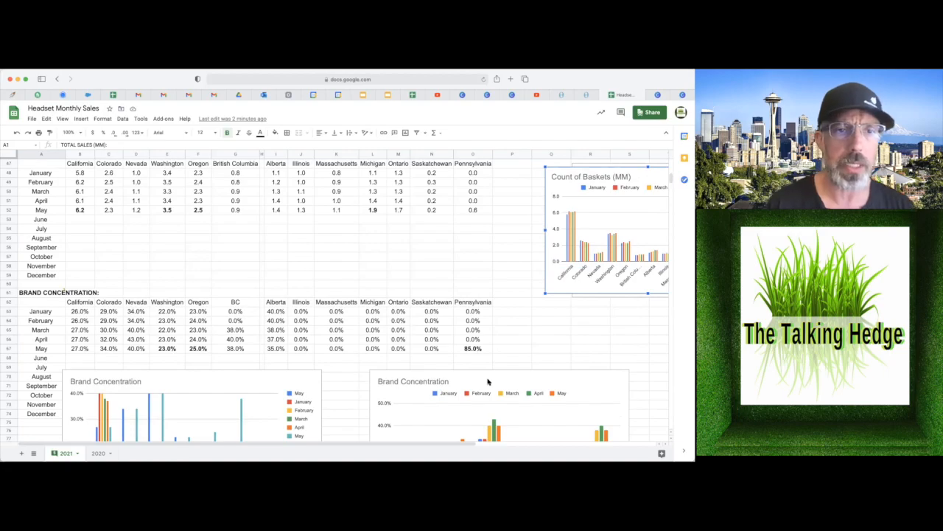
# Scroll up past the Count of Baskets and Average Basket sections to the top Total Sales table.
pyautogui.scroll(3)
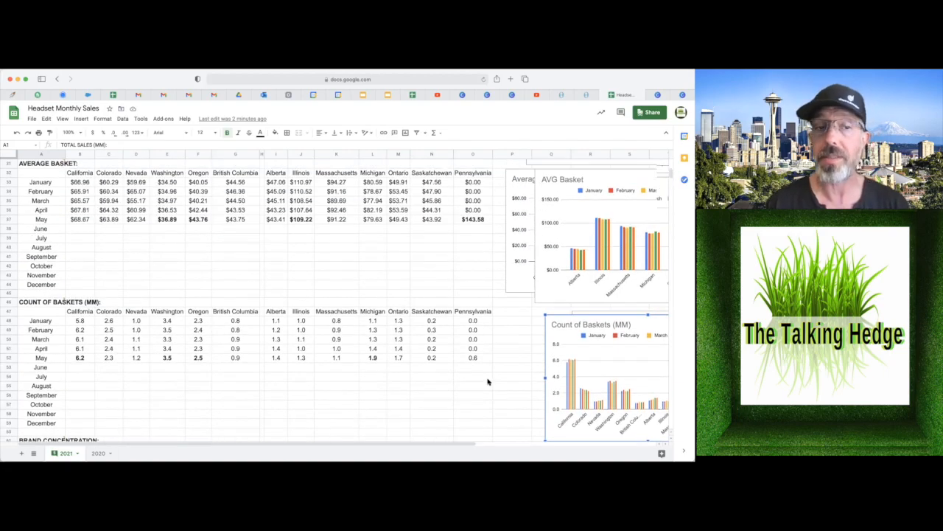
pyautogui.scroll(3)
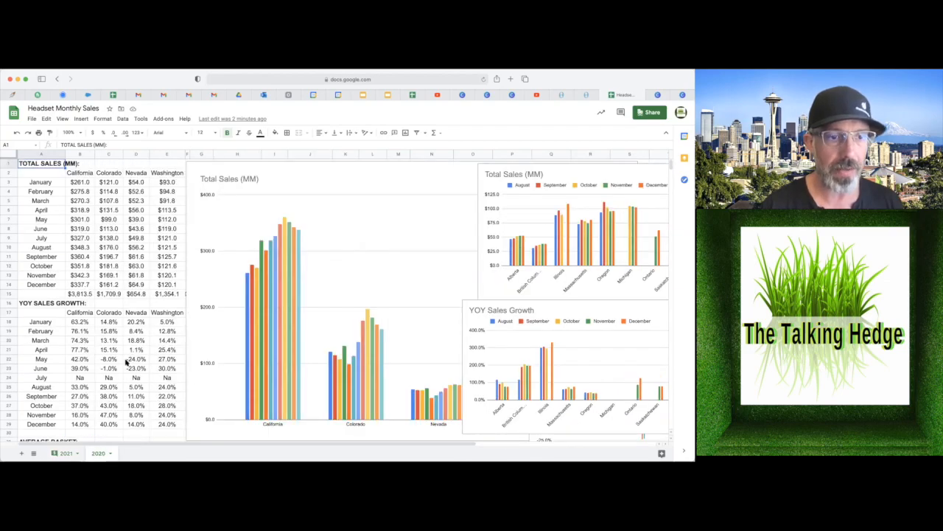
# Scroll down the 2020 sheet to the Average Basket table and AVG Basket chart.
pyautogui.scroll(-3)
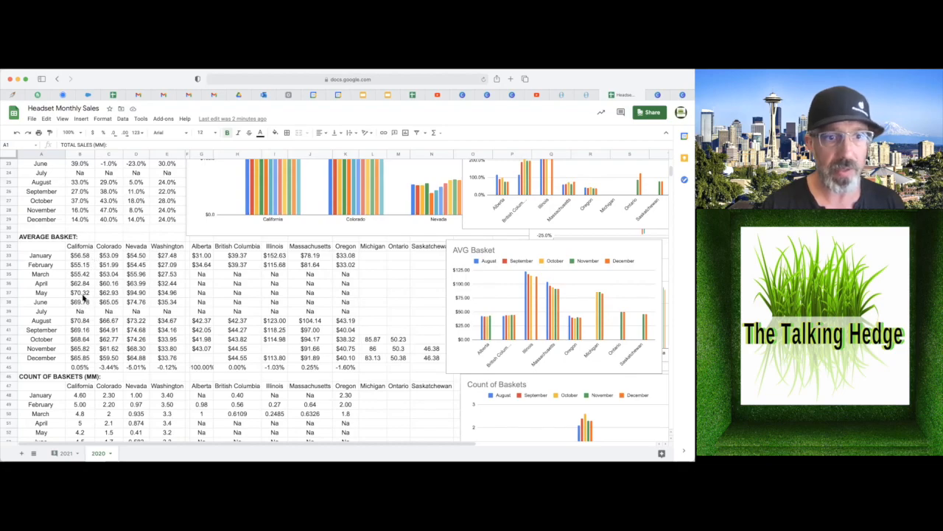
# Switch to the 2021 sheet and check Illinois's and Pennsylvania's ($143.58) May average basket values.
pyautogui.click(80, 292)
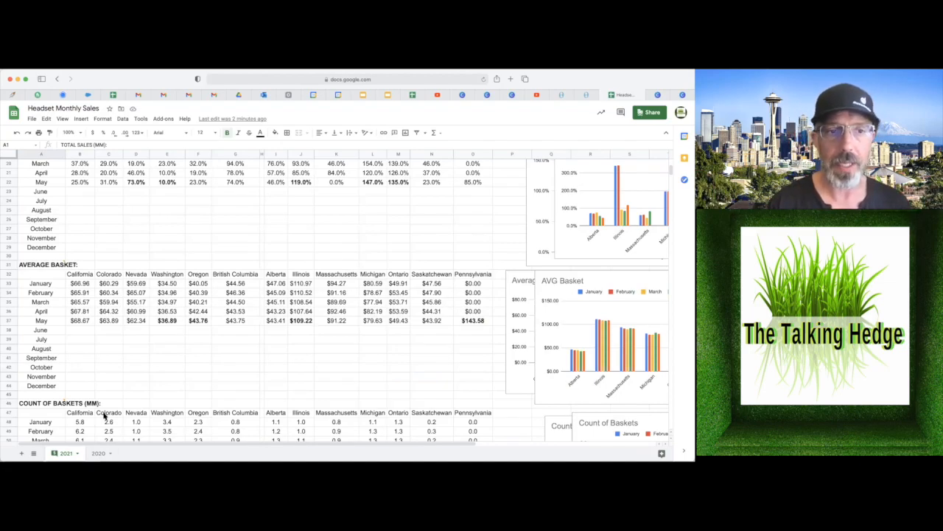
pyautogui.click(301, 320)
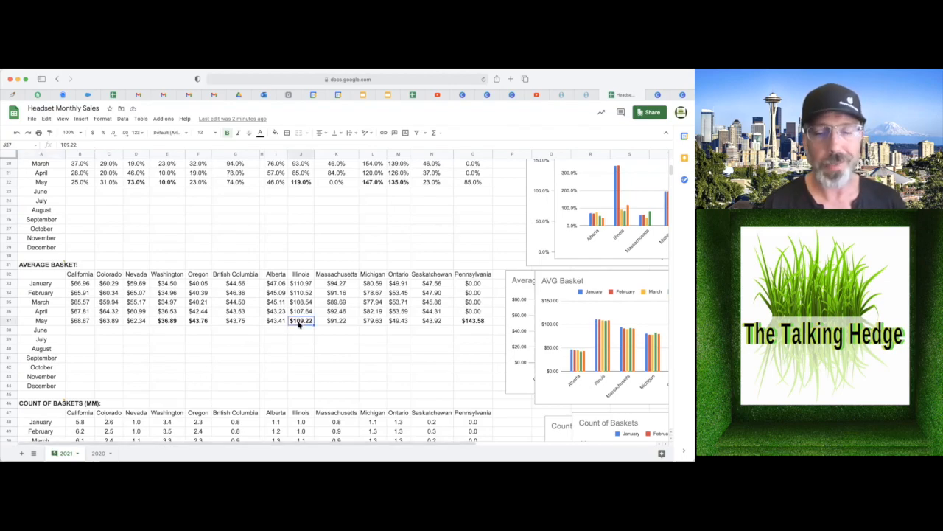
pyautogui.click(472, 321)
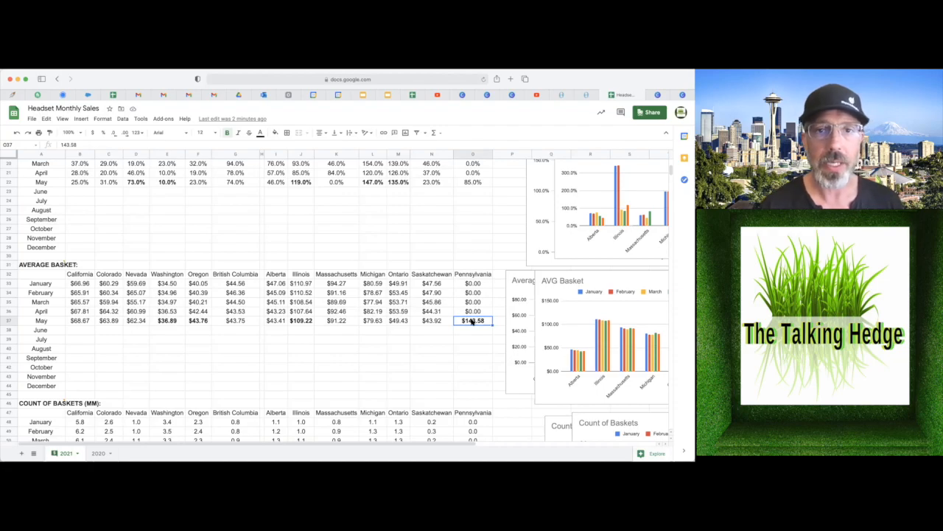
# Scroll up to YOY Sales Growth, check Michigan's May growth of 147.0%, and return to the Total Sales table.
pyautogui.scroll(3)
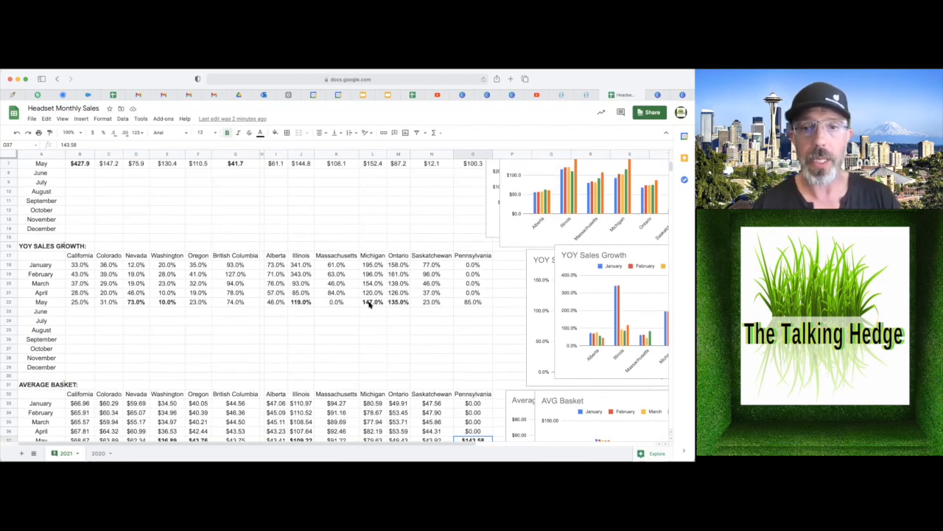
pyautogui.click(372, 302)
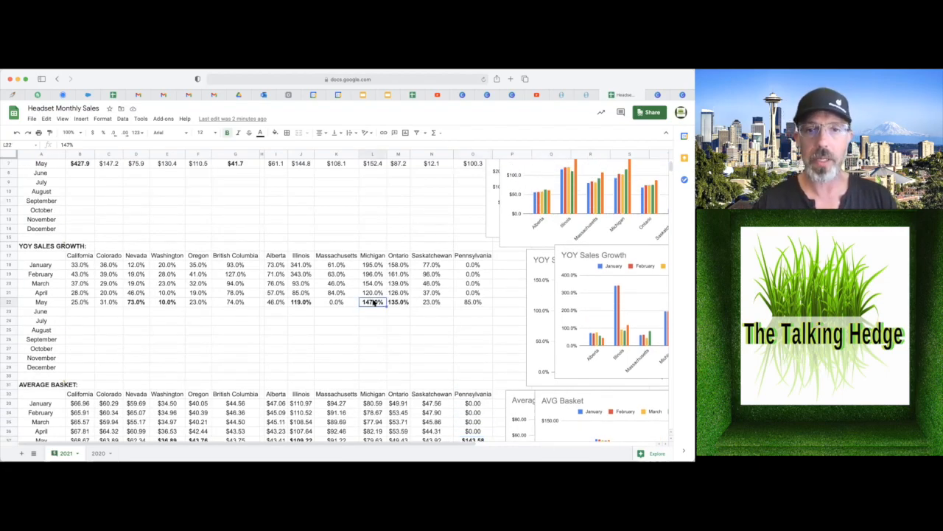
pyautogui.scroll(3)
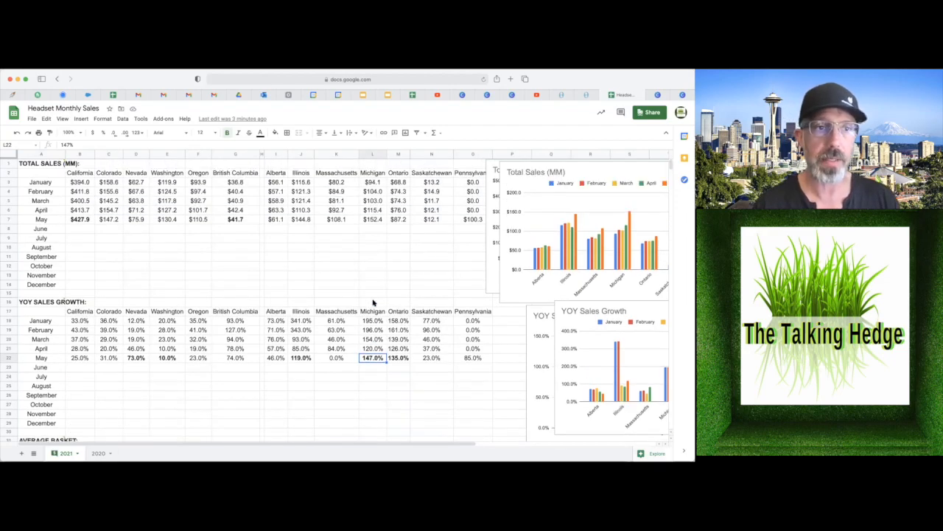